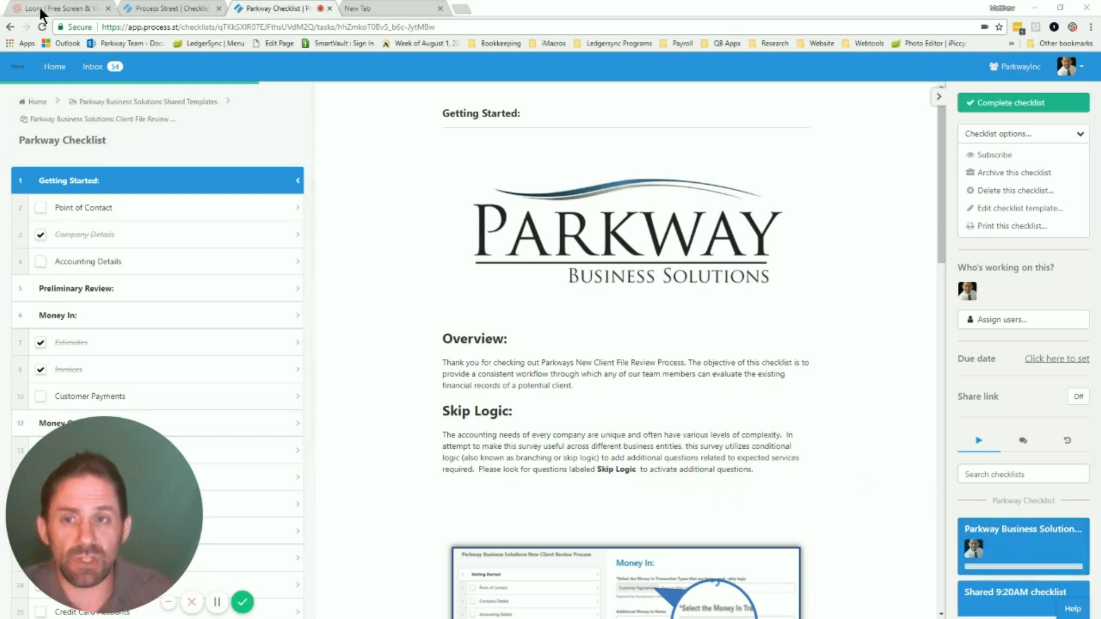
- Switch to the Loom website tab showing the 'Finish signing up' panel
left_click(57, 7)
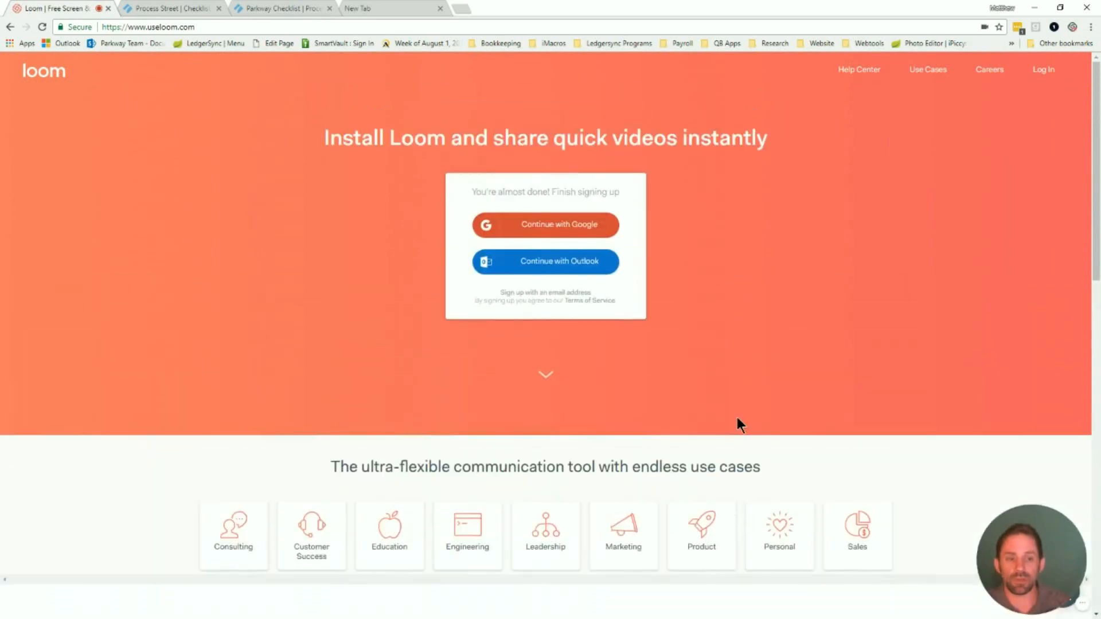
mouse_move(762, 294)
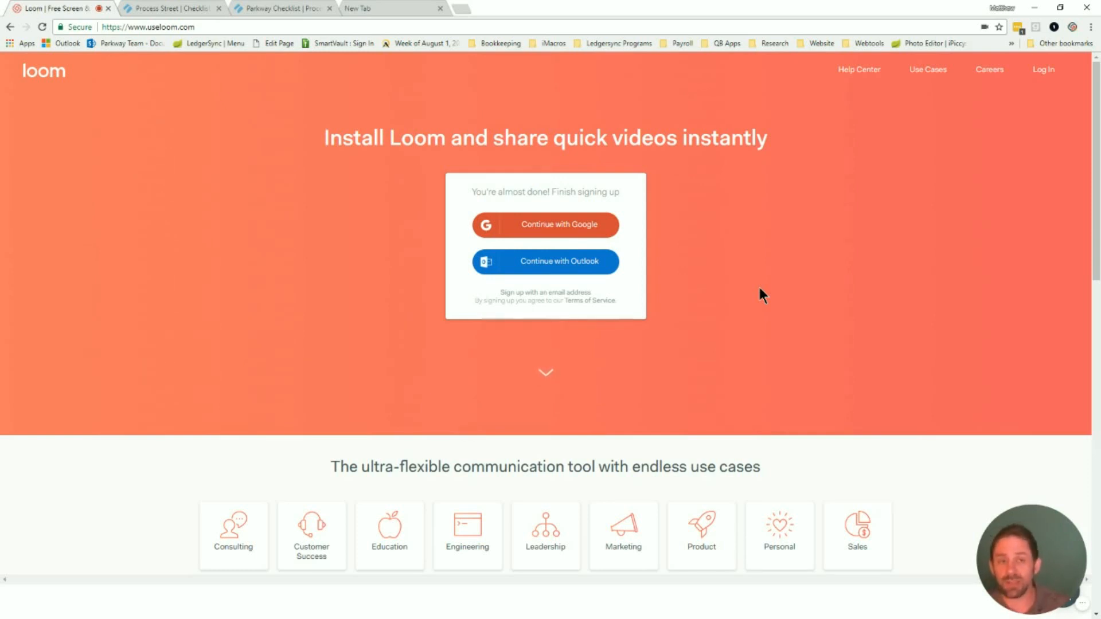
mouse_move(310, 535)
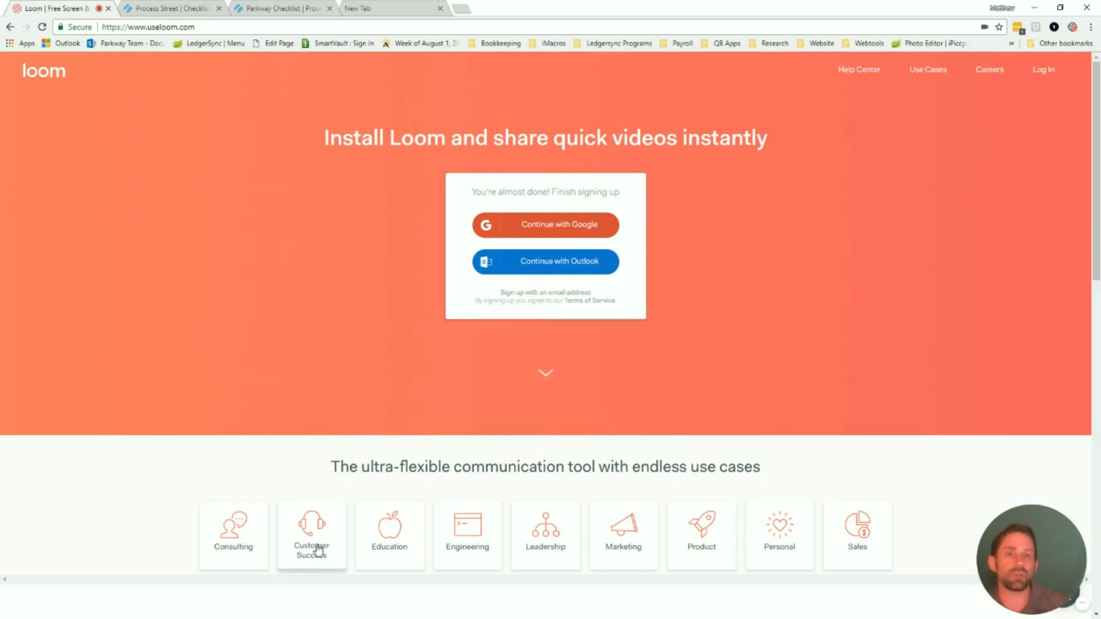
mouse_move(199, 312)
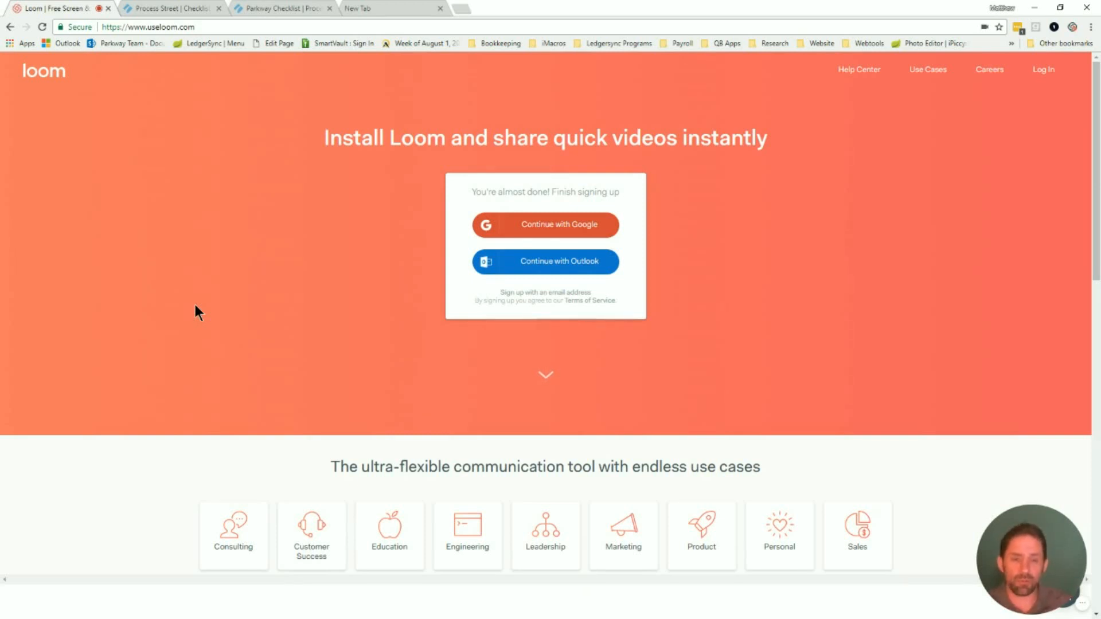
- Bring up the Process Street homepage, then the Parkway client review checklist
left_click(168, 8)
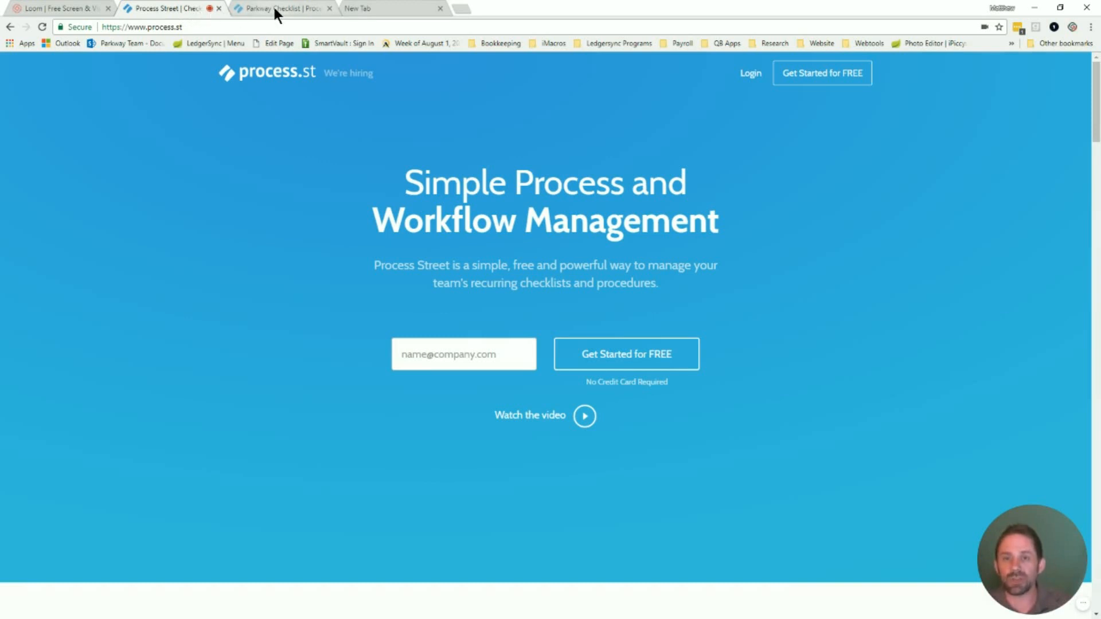
left_click(281, 8)
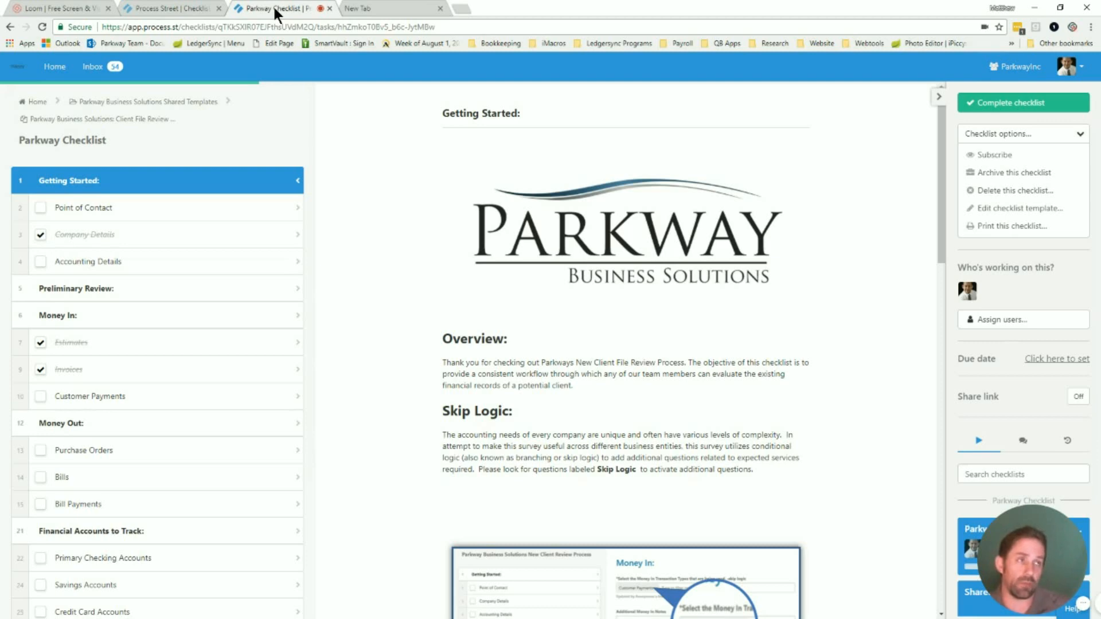
mouse_move(278, 13)
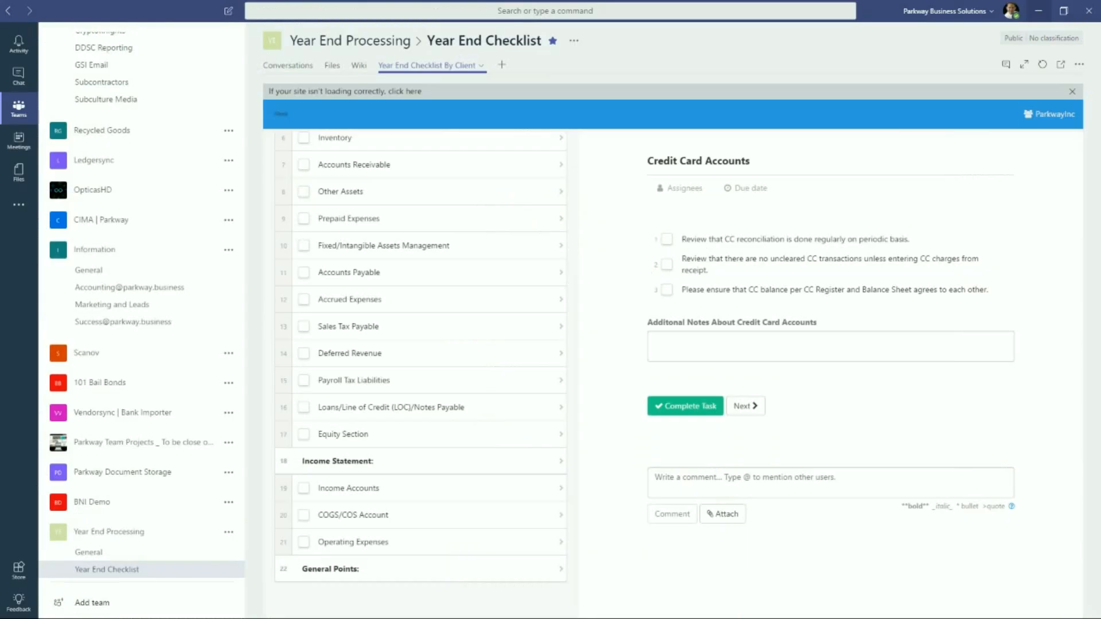
mouse_move(934, 428)
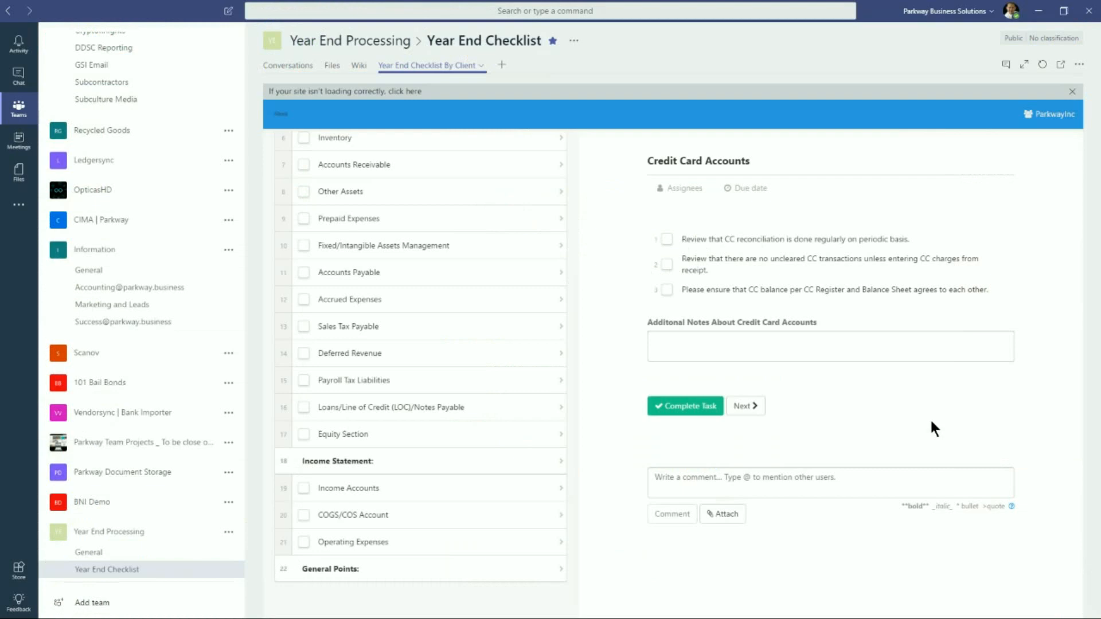
- Return to the Parkway Checklist tab in Process Street
left_click(281, 8)
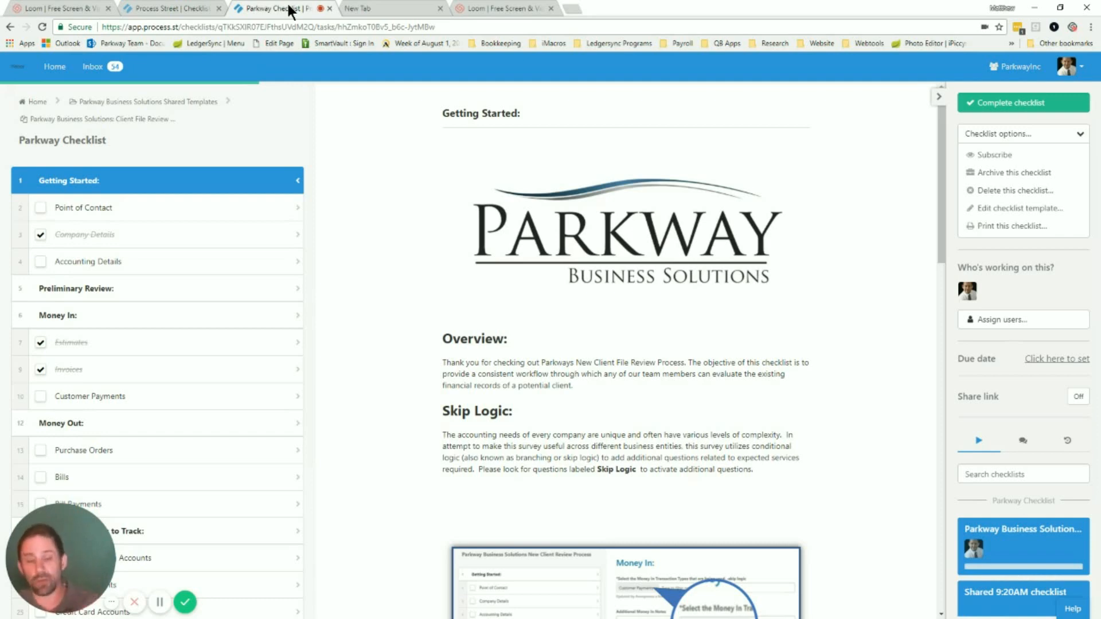
mouse_move(396, 356)
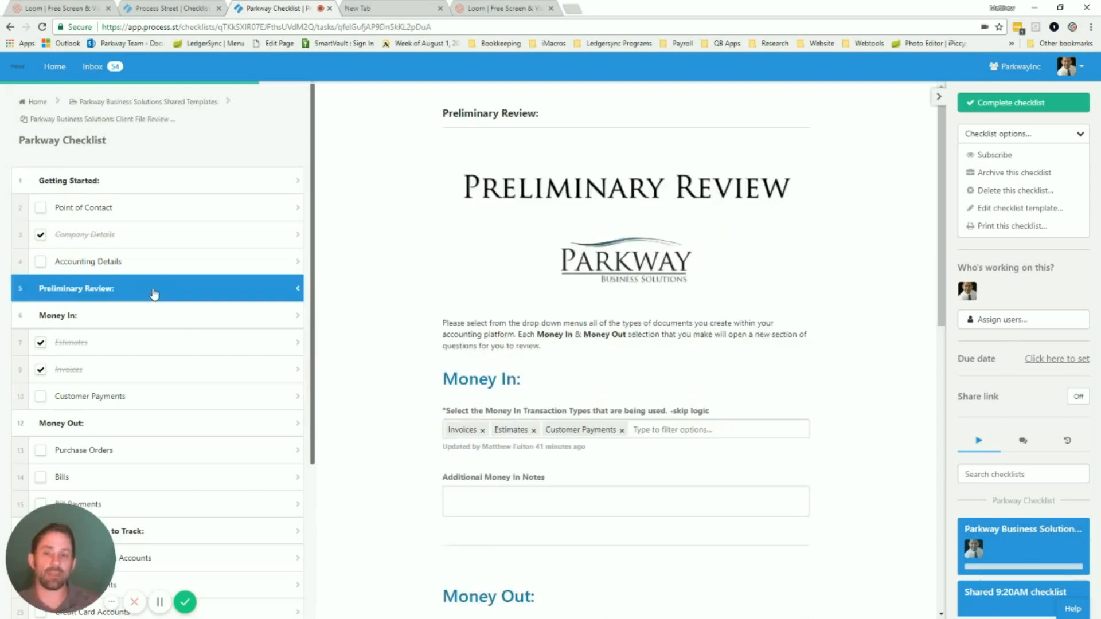
- Remove Invoices and Estimates from Money In, leaving only Customer Payments
scroll("down", 3)
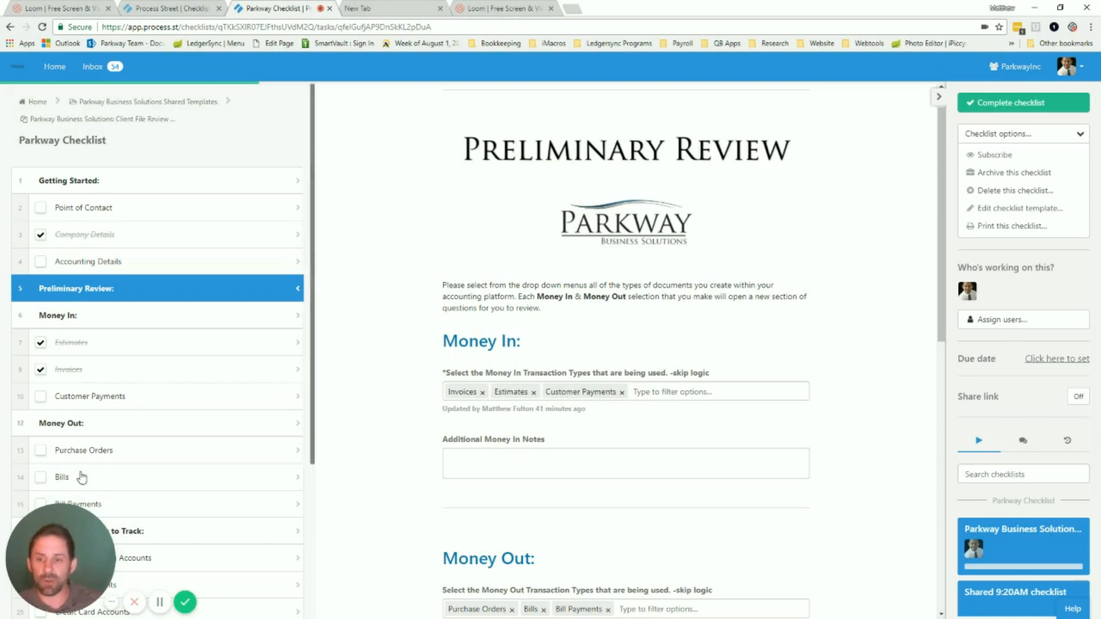
scroll("down", 3)
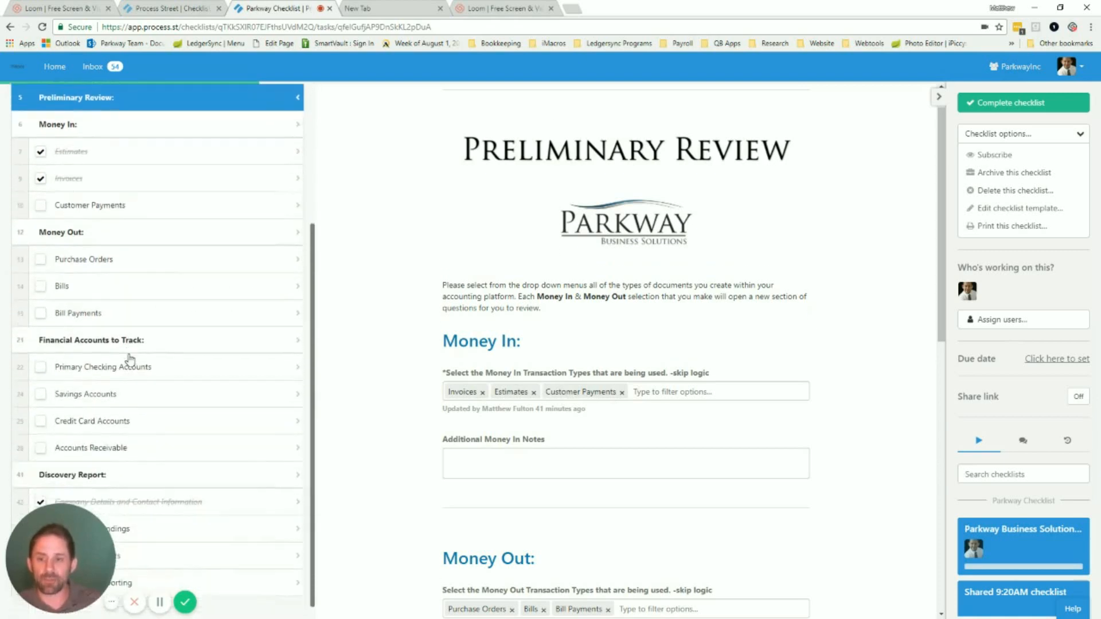
scroll("up", 3)
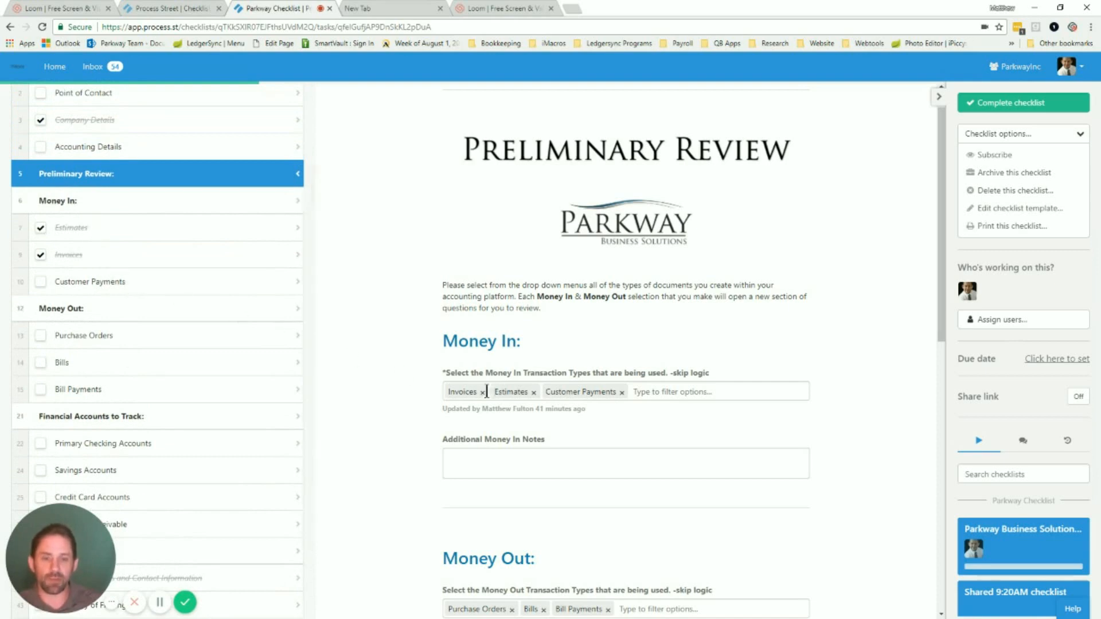
left_click(483, 392)
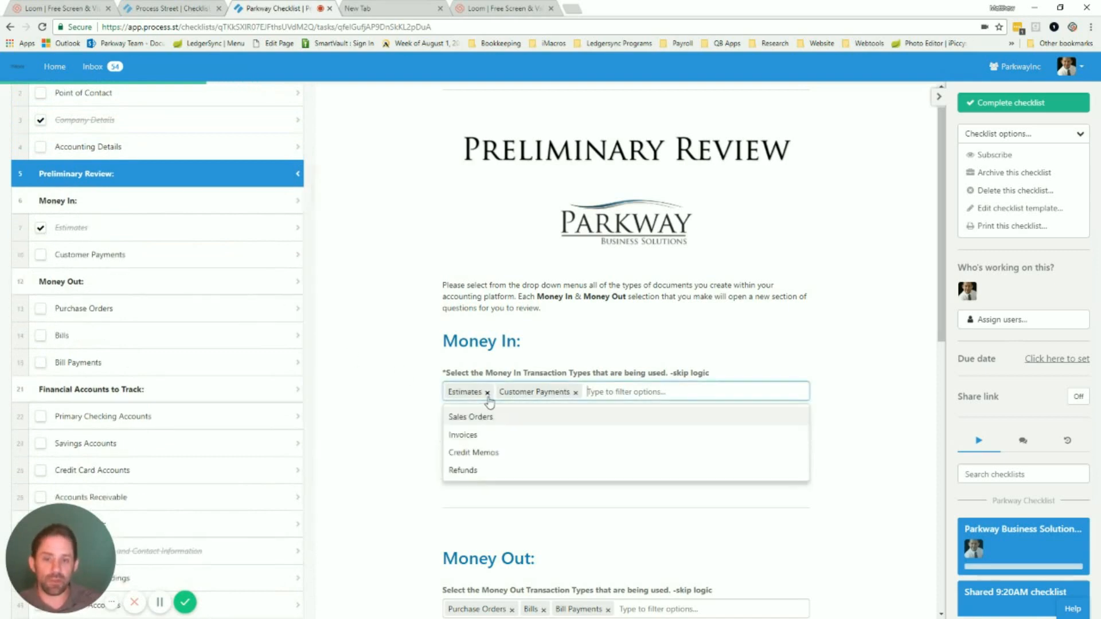
left_click(487, 392)
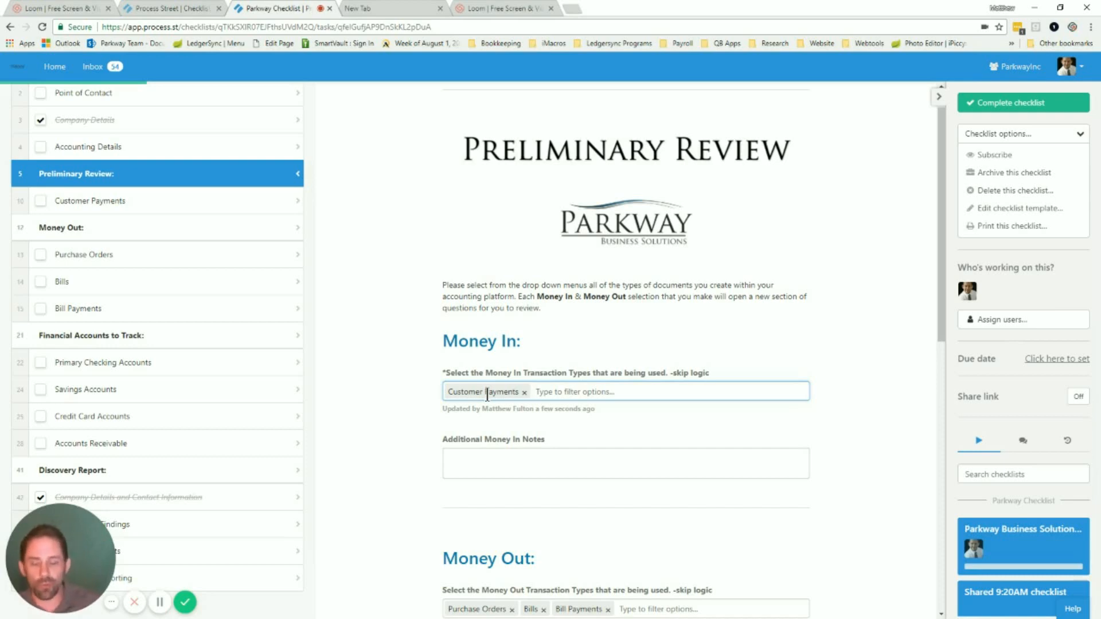
mouse_move(429, 483)
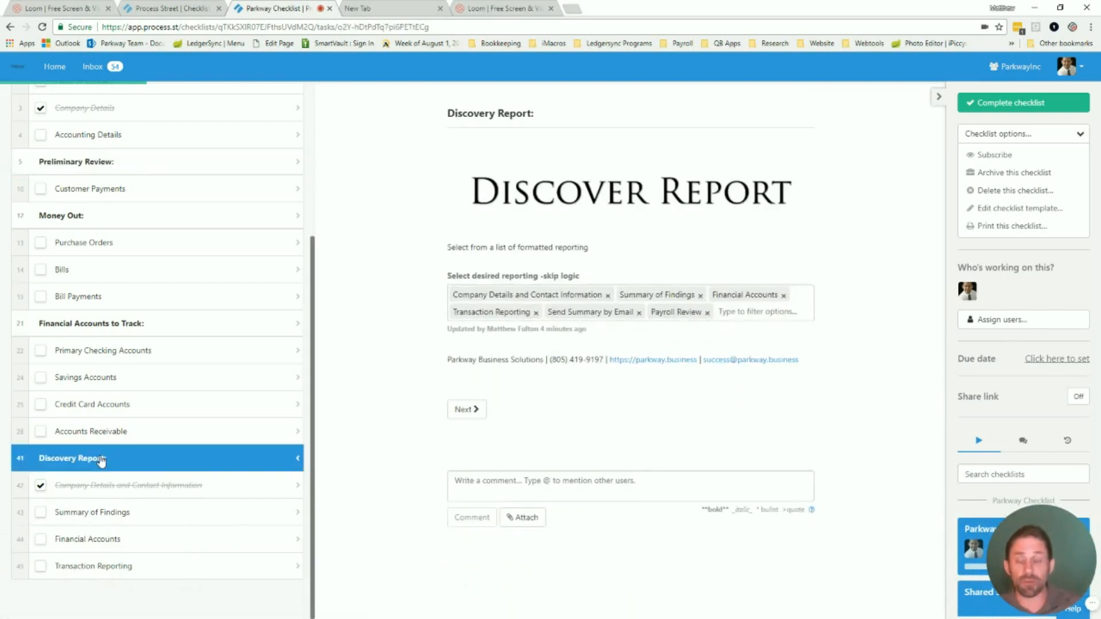
- Open the Point of Contact task and select its empty Last Name field
left_click(128, 485)
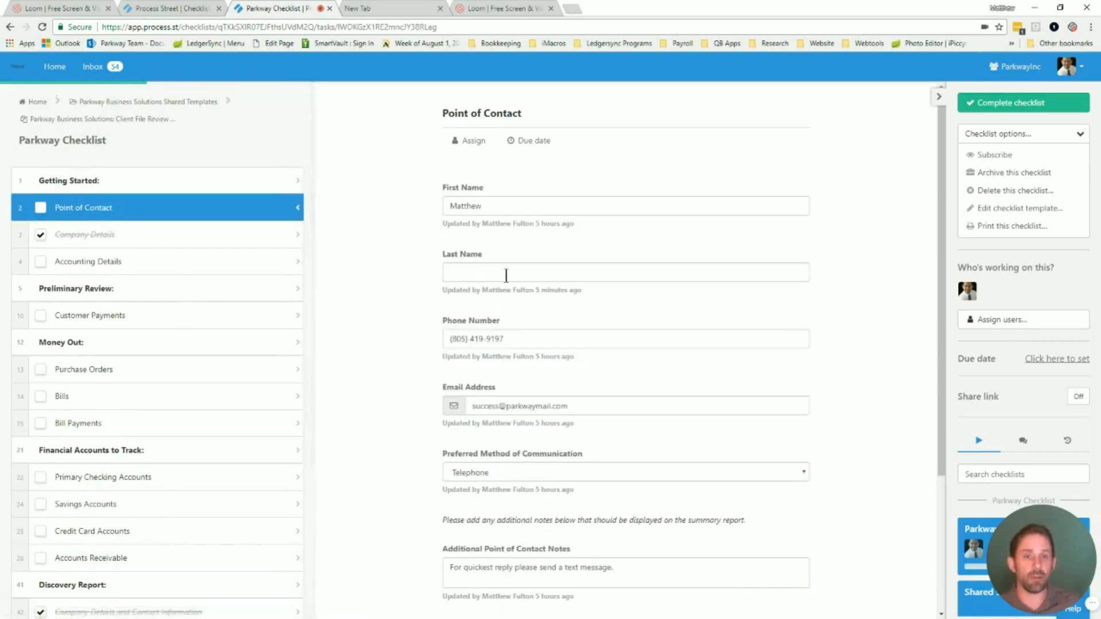
left_click(624, 272)
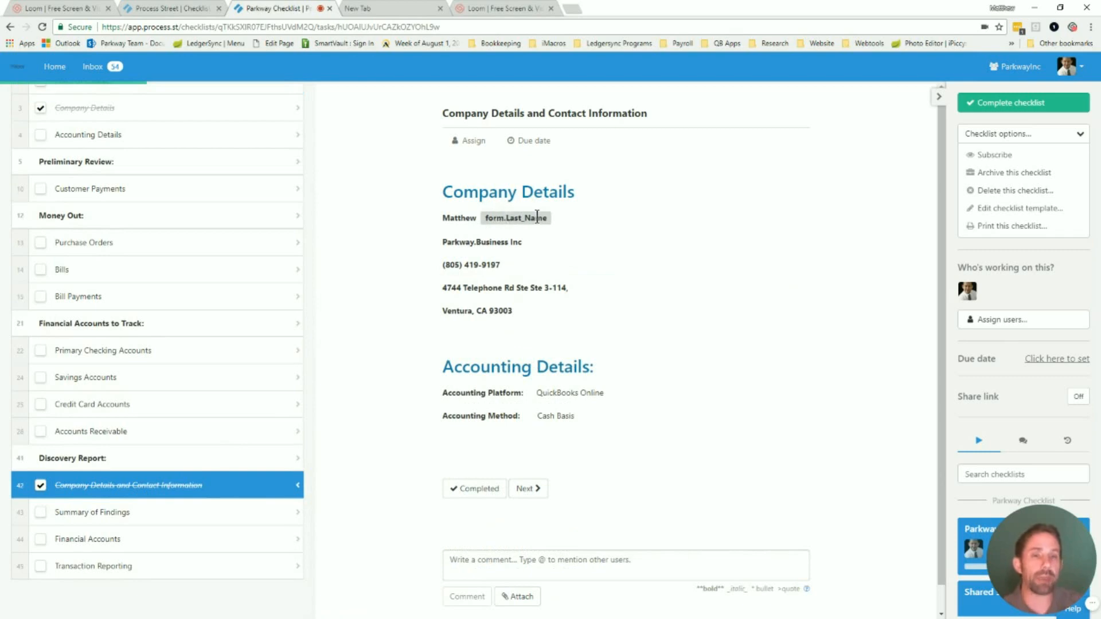
- Refresh the Company Details page to clear the Last_Name placeholder, then view Loom's website
scroll("up", 3)
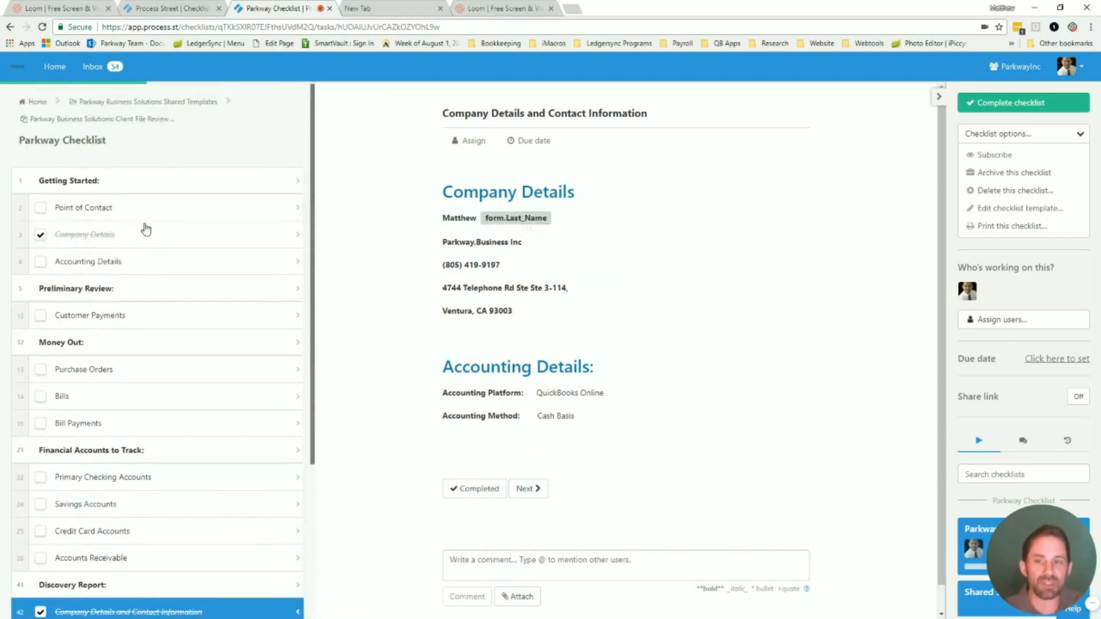
left_click(83, 207)
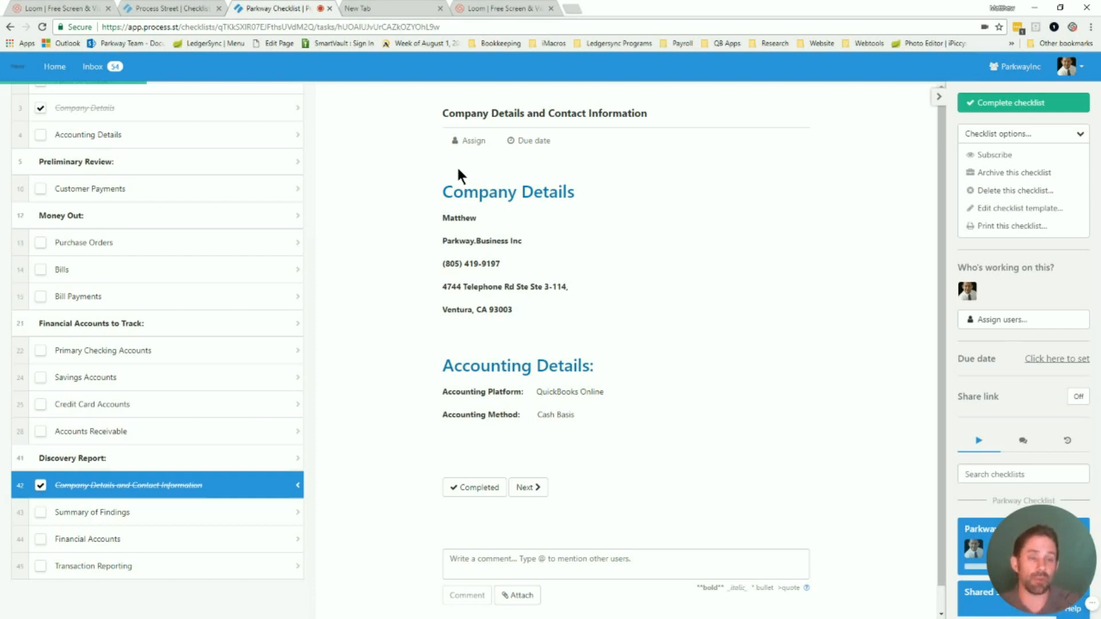
mouse_move(765, 195)
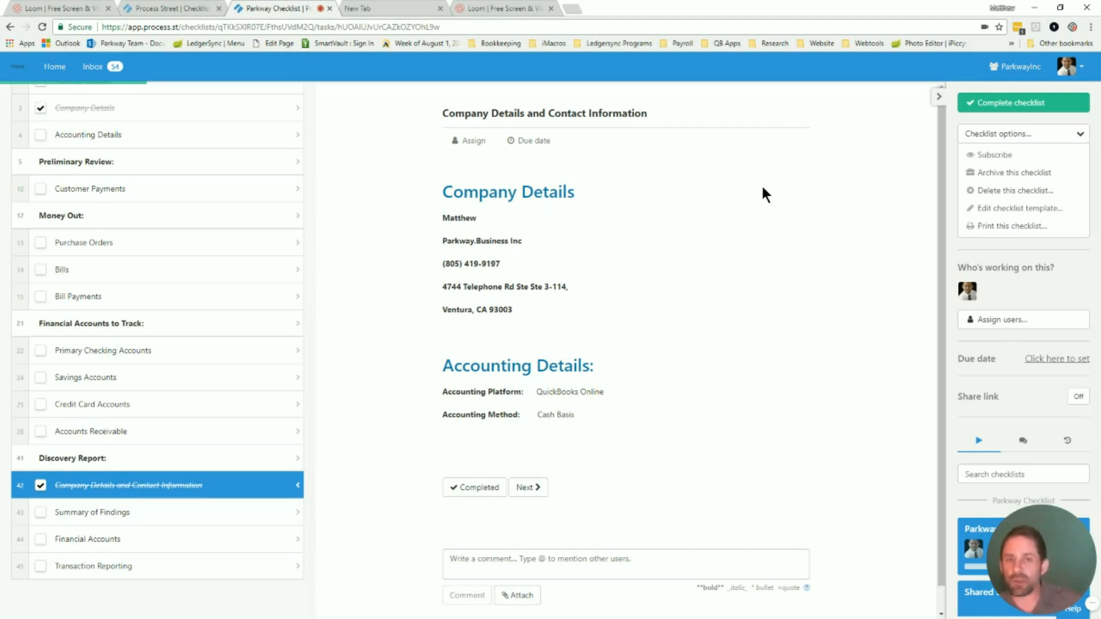
mouse_move(757, 204)
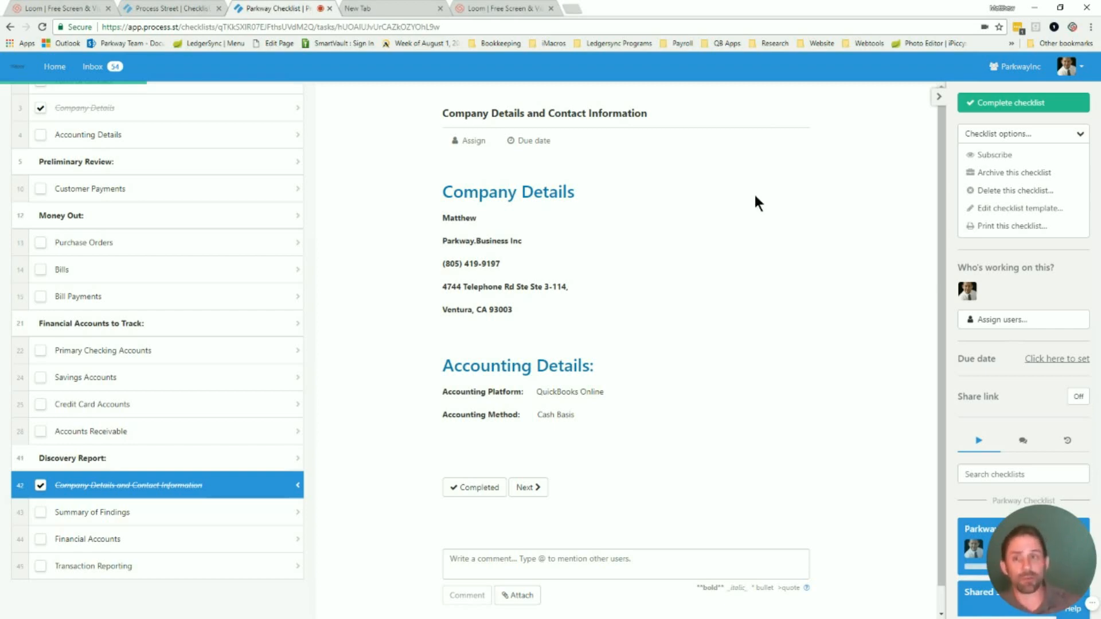
left_click(59, 8)
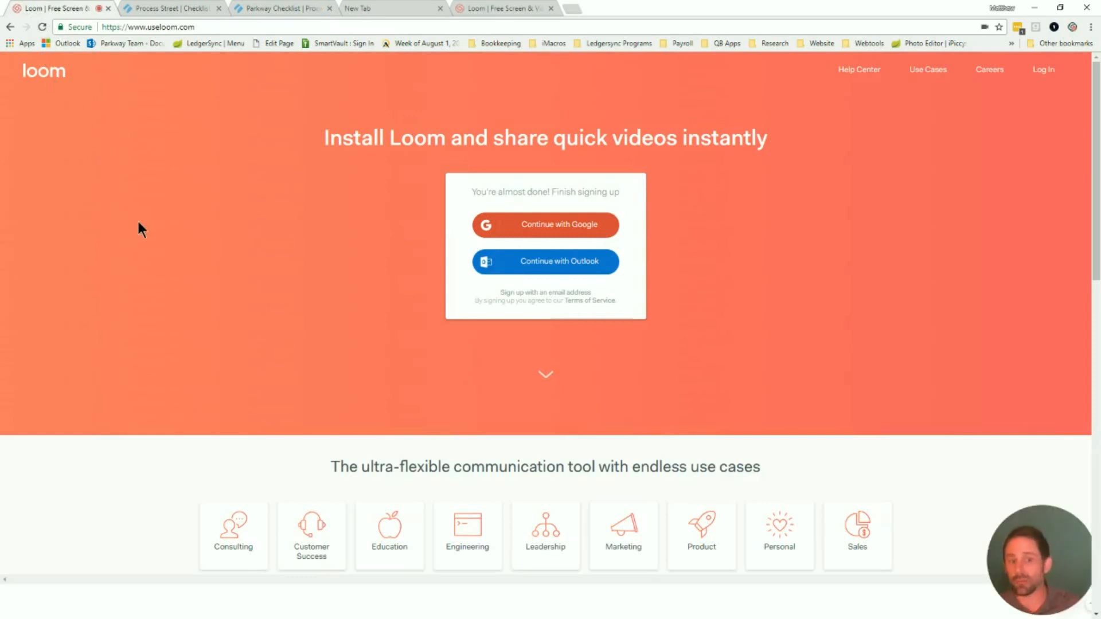